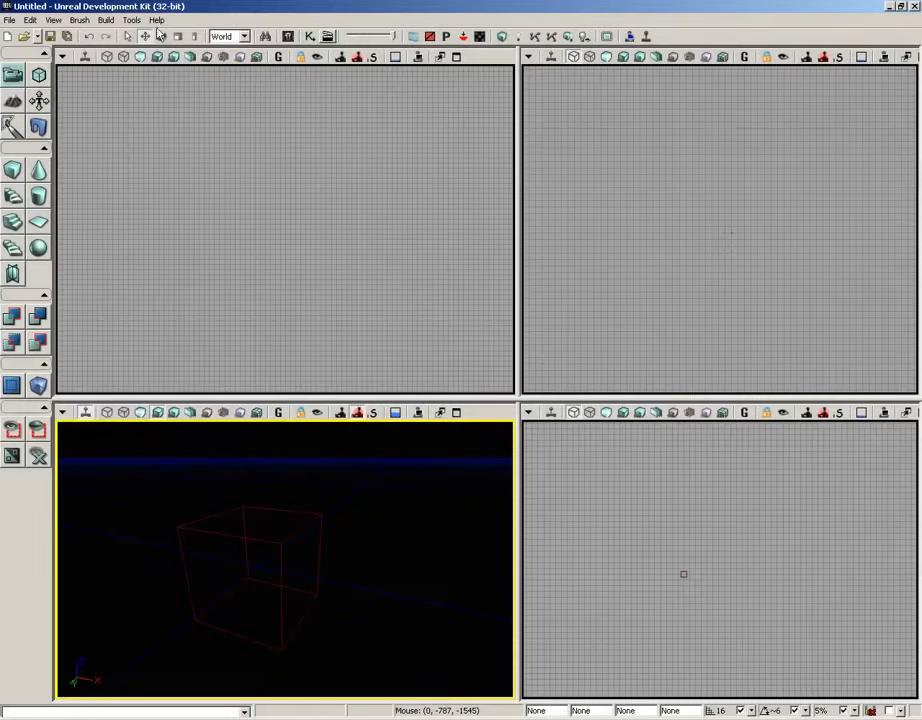
mouse_move(194, 37)
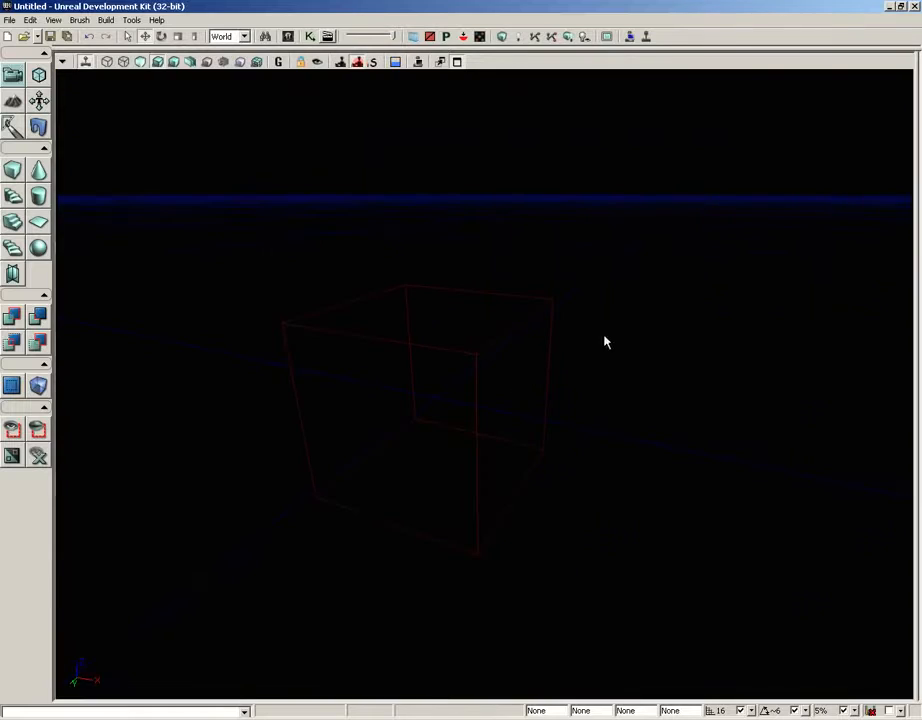
Select the red cube builder brush in the perspective view.
left_click(415, 410)
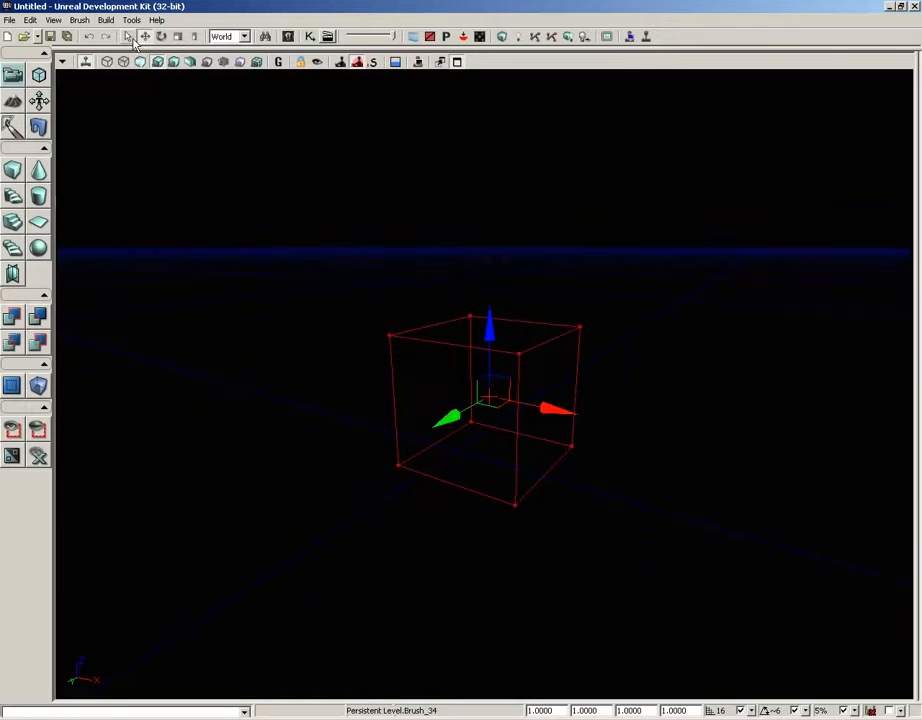
mouse_move(145, 37)
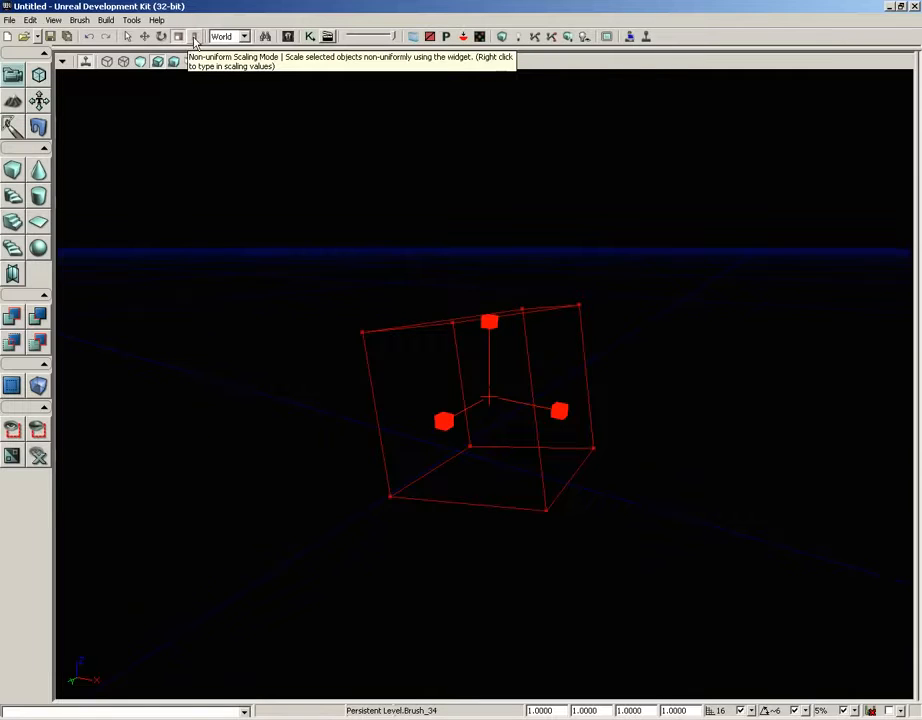
Switch to Non-uniform Scaling Mode to stretch the brush along single axes.
left_click(194, 37)
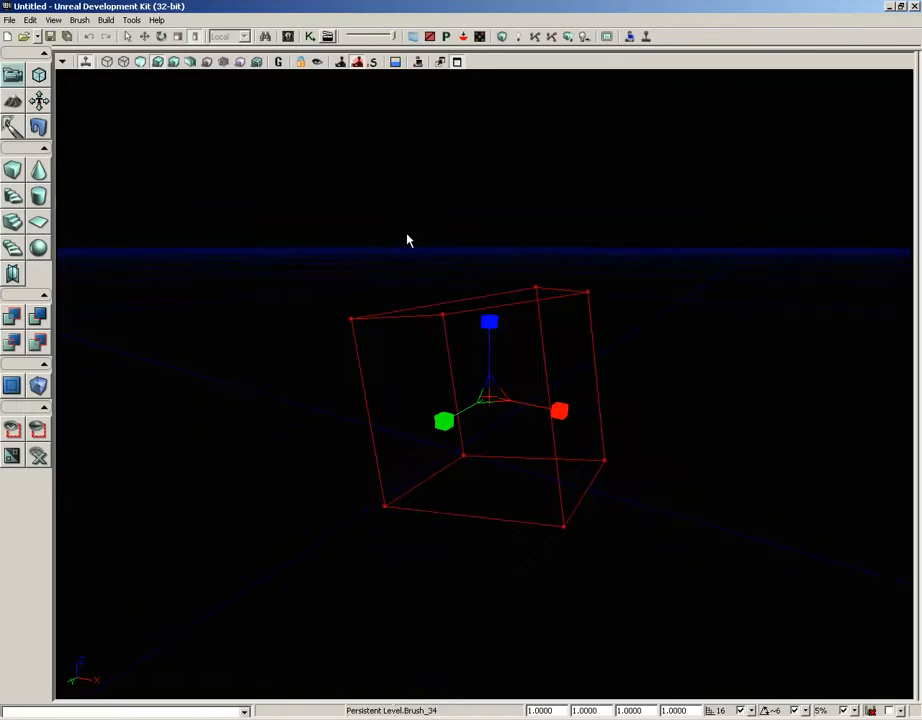
mouse_move(130, 37)
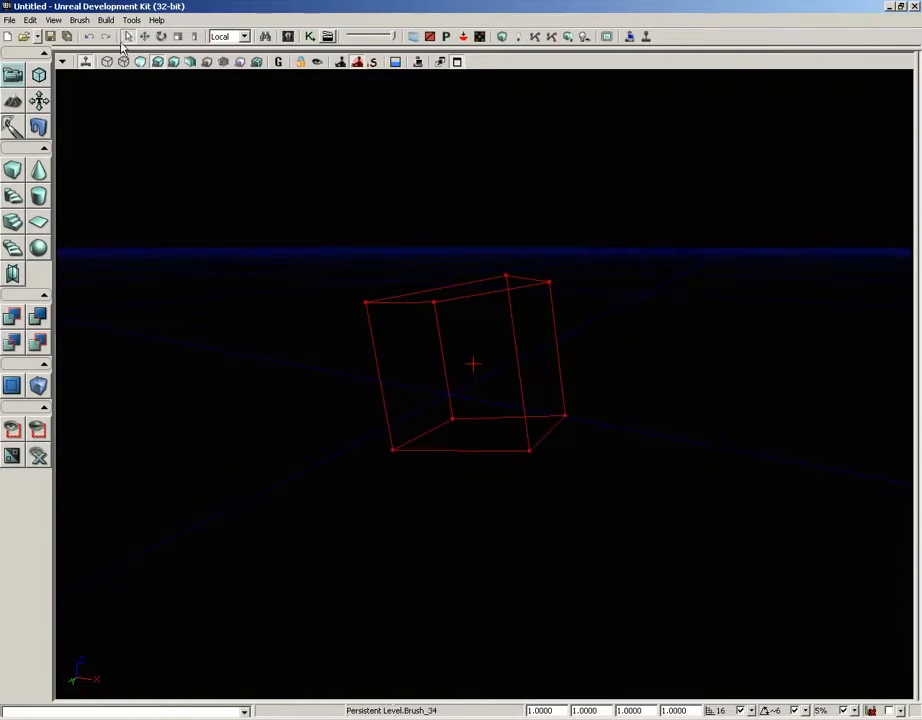
mouse_move(547, 382)
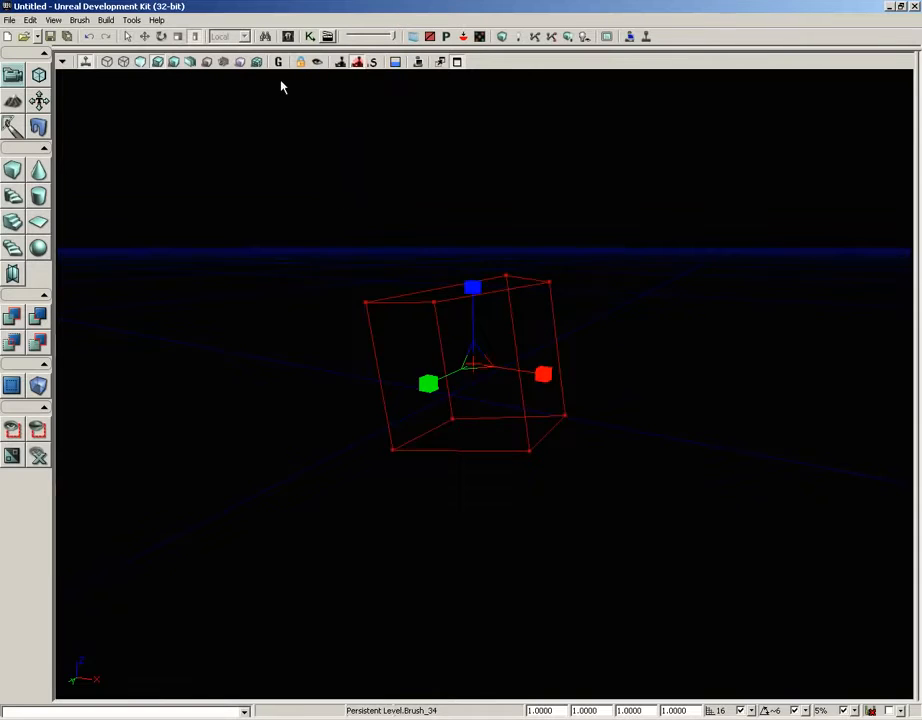
Switch the builder brush to uniform Scaling Mode.
left_click(178, 37)
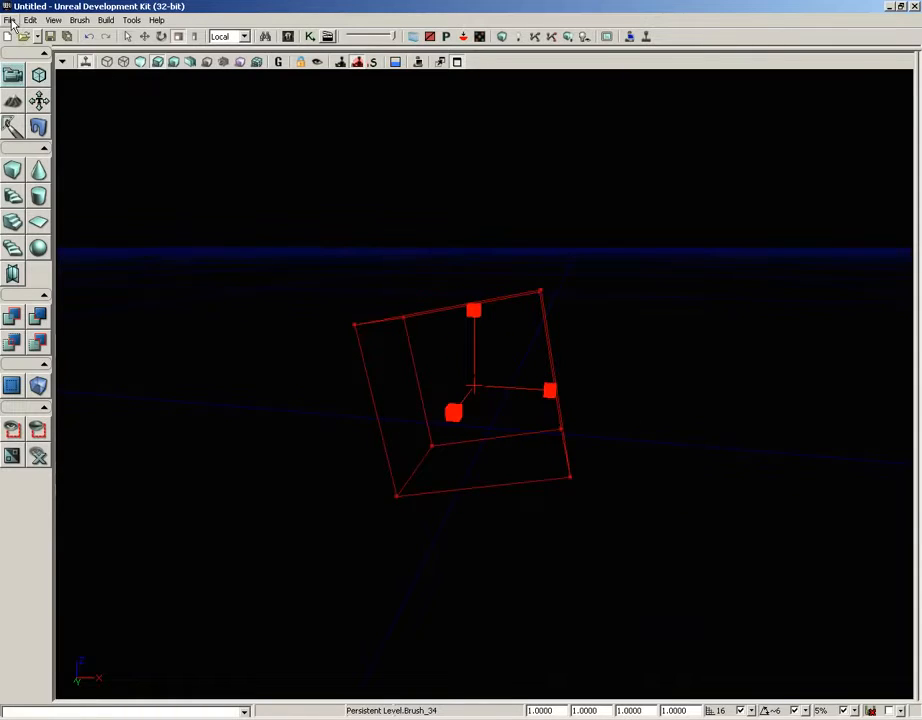
Load VCTF-Sandstorm.udk from the File menu's recent levels.
left_click(10, 19)
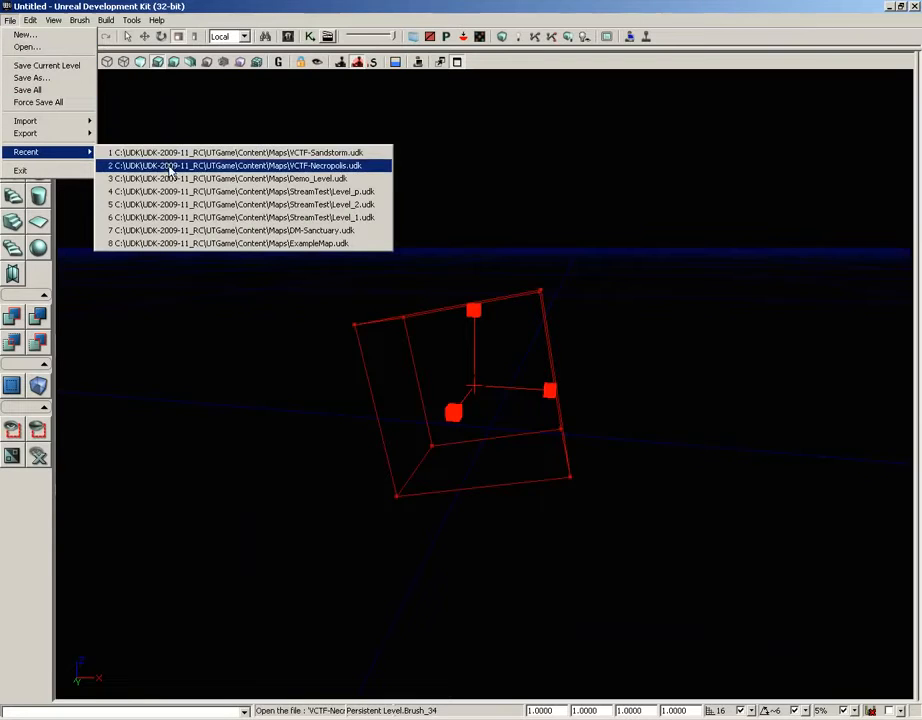
left_click(237, 152)
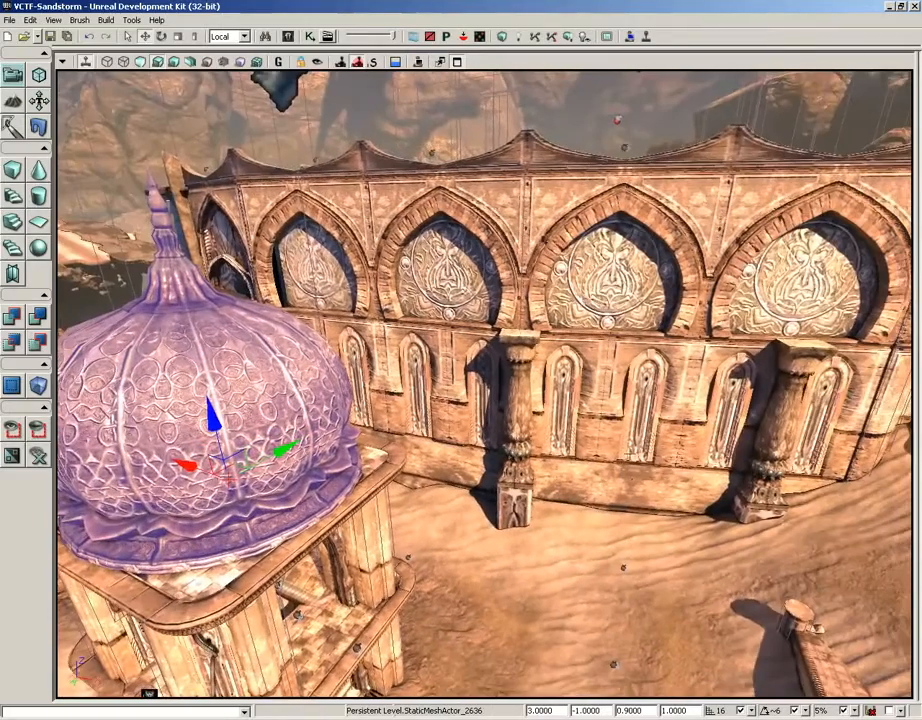
Switch to Rotation Mode for the selected Sandstorm dome.
left_click(229, 36)
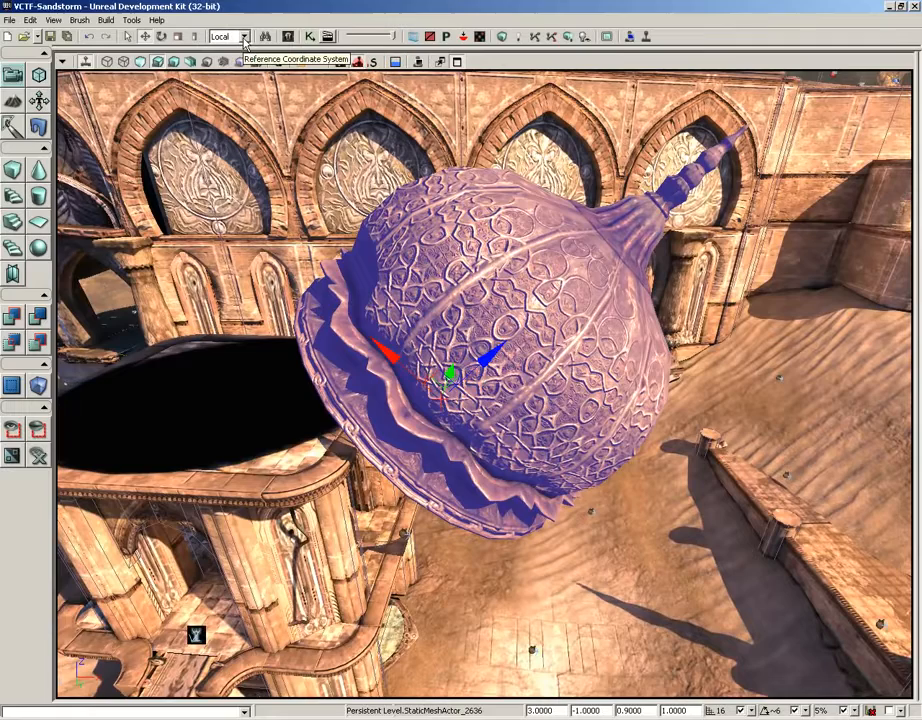
Set the reference coordinate system to World, back to Local, then reselect Rotation Mode.
left_click(242, 37)
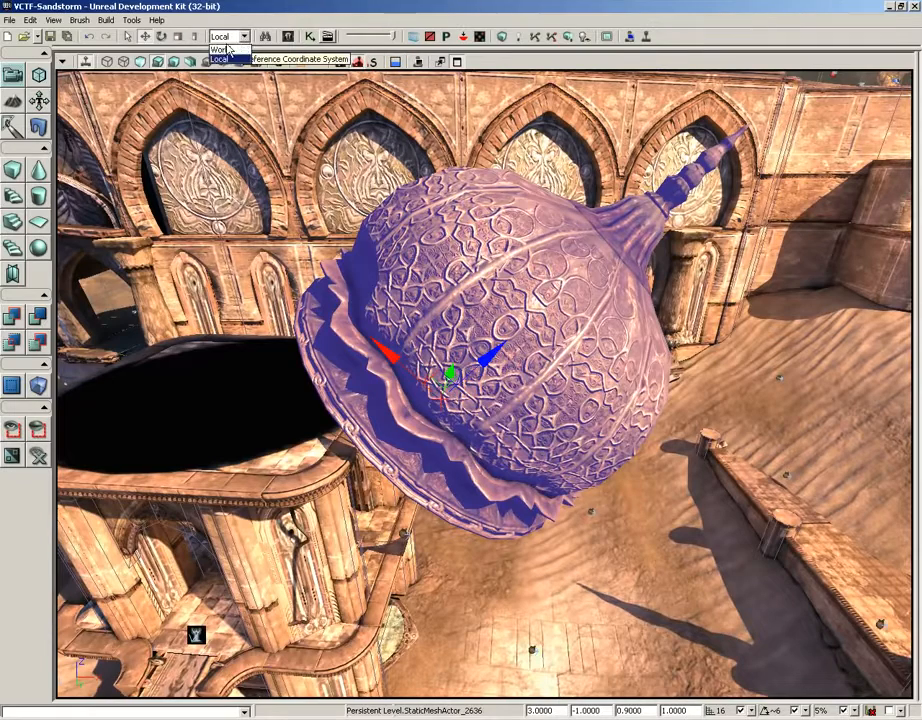
left_click(218, 57)
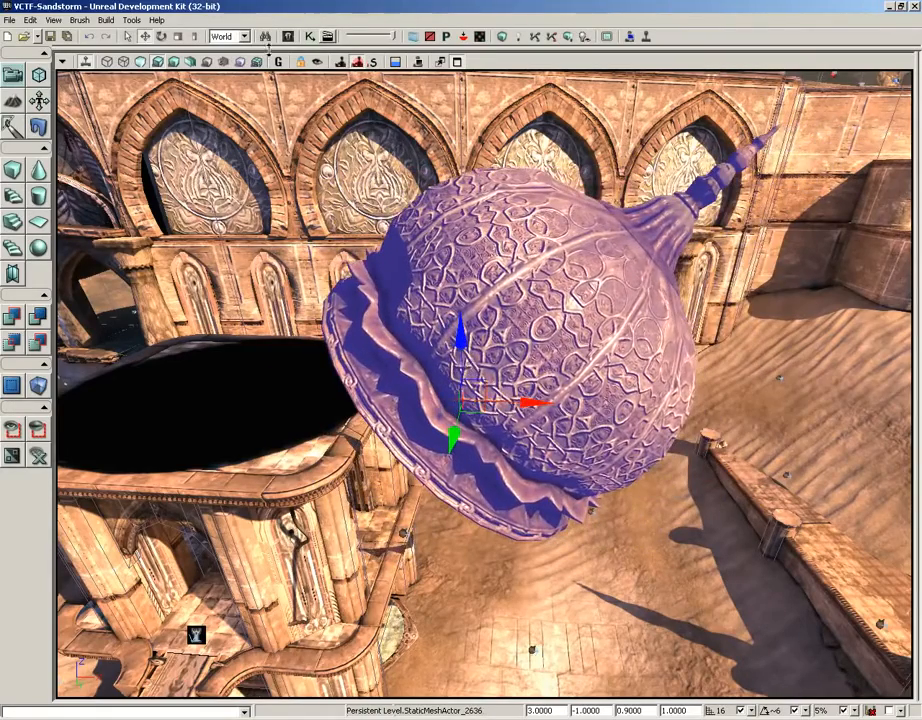
left_click(243, 36)
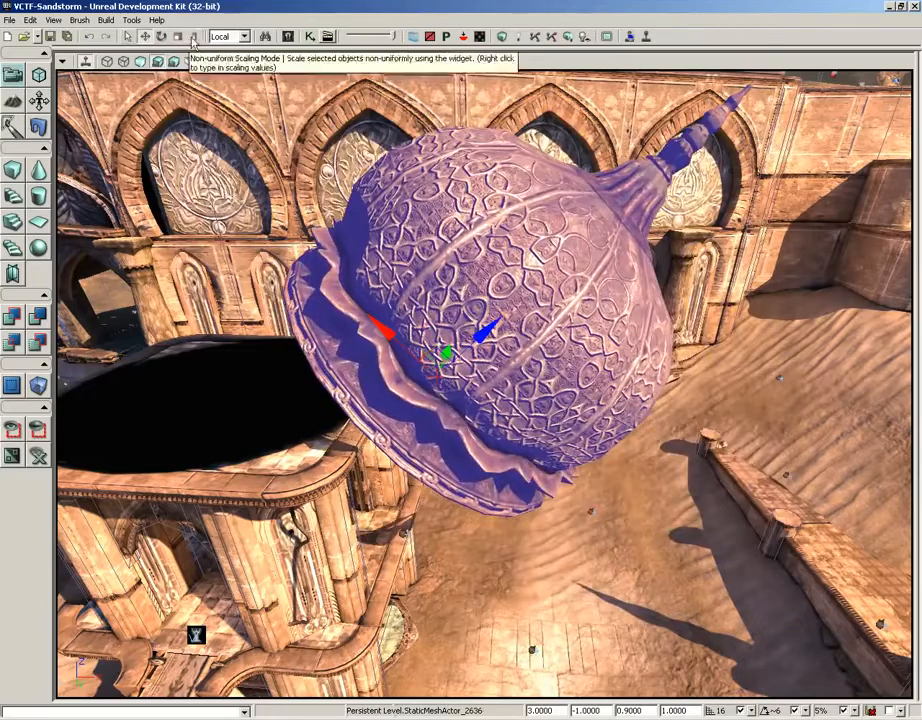
left_click(124, 37)
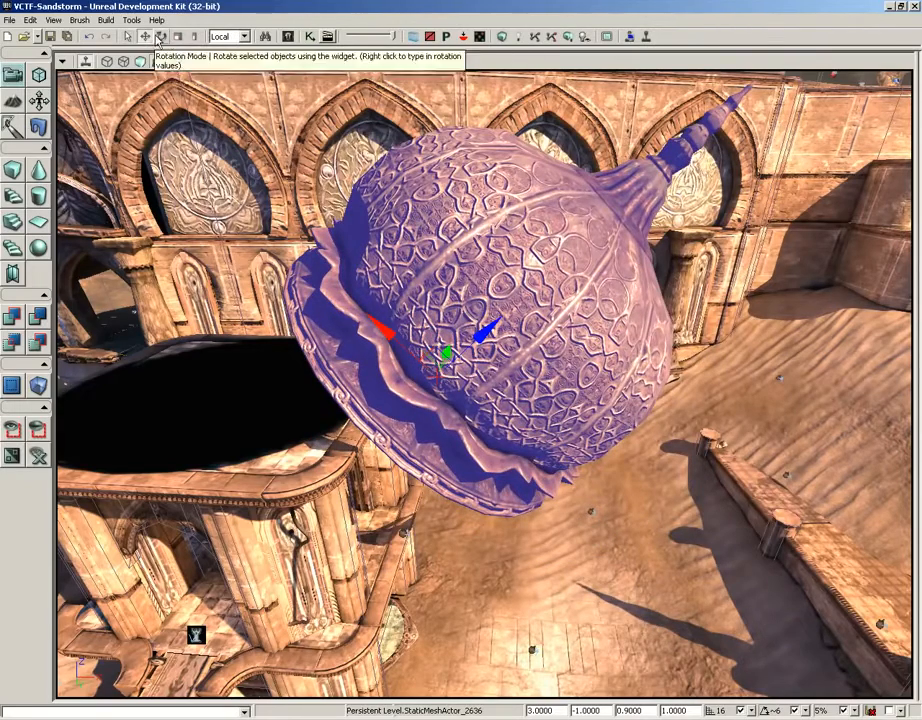